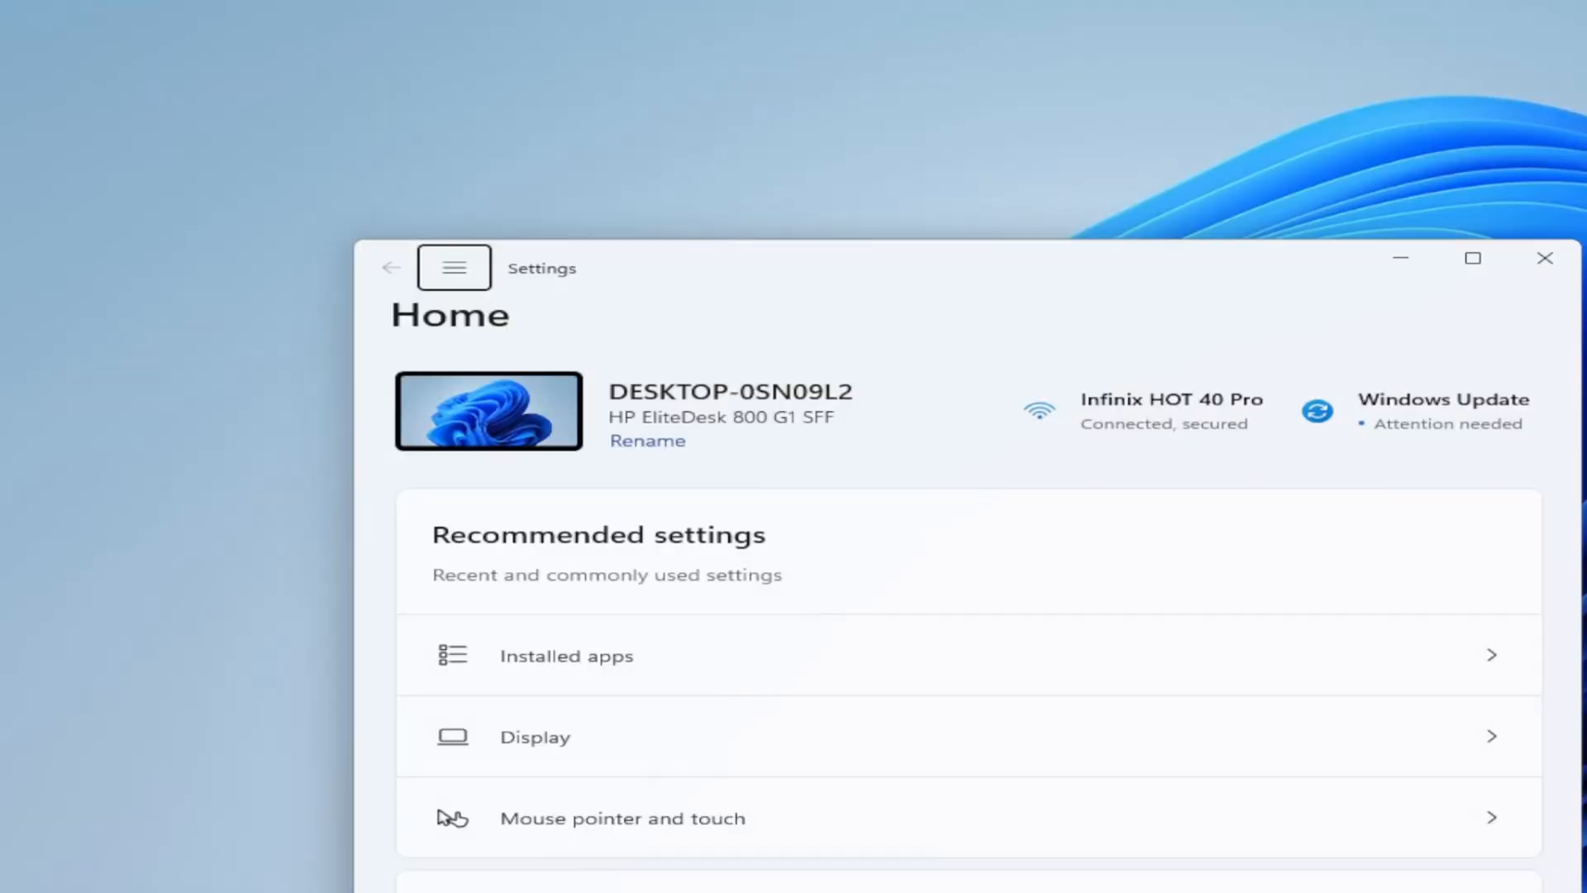
{"action": "mouse_move", "coordinate": [1354, 296]}
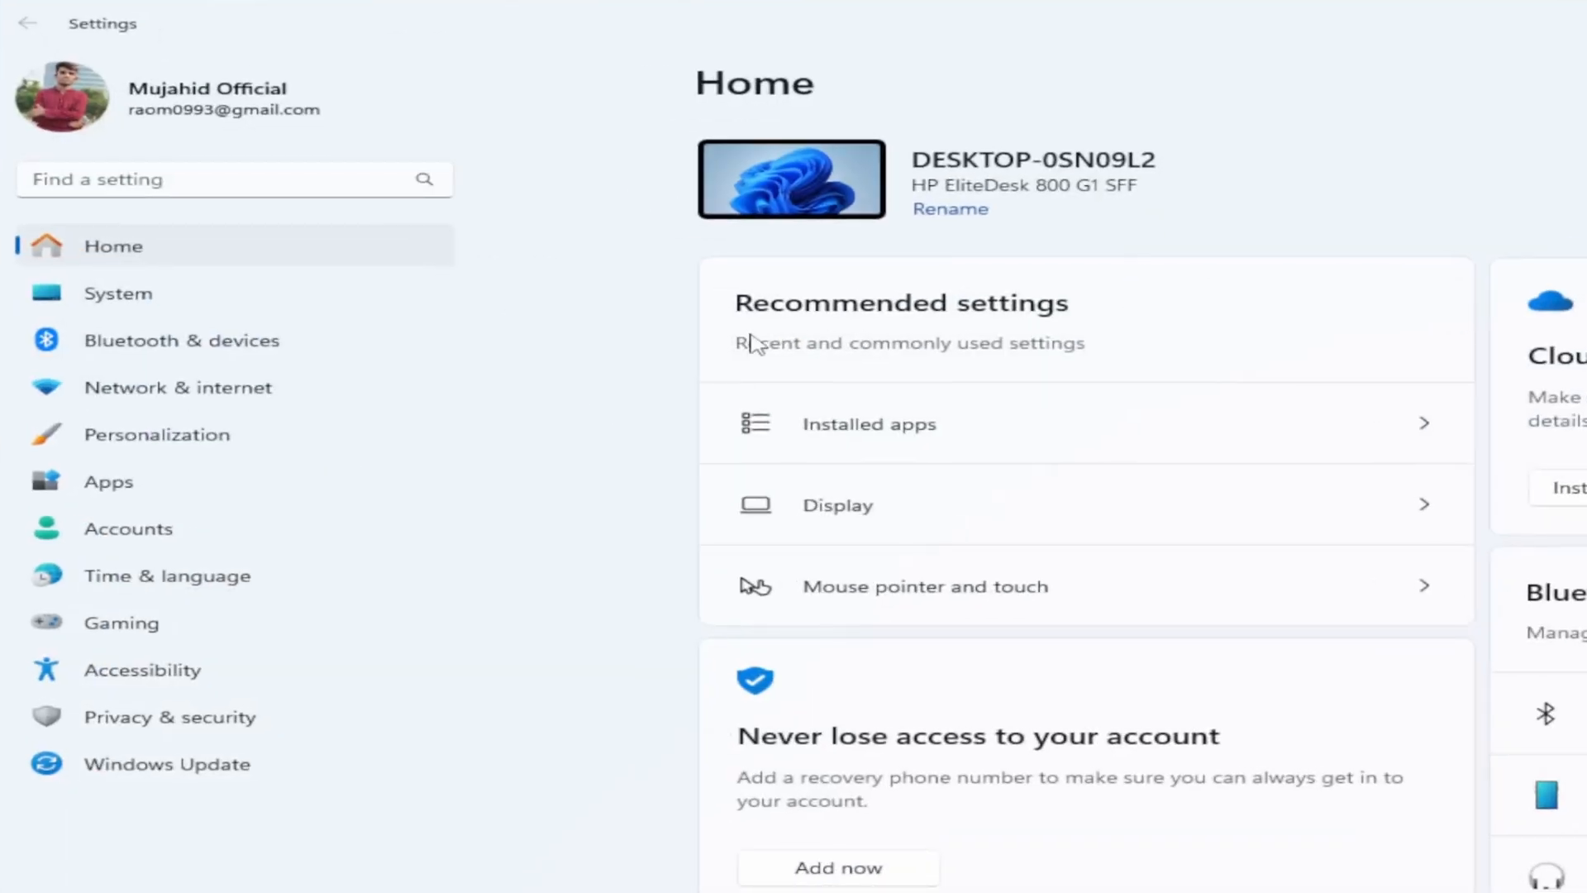
Step: Navigate to the System > Display settings page from the Settings home
{"action": "left_click", "coordinate": [119, 294]}
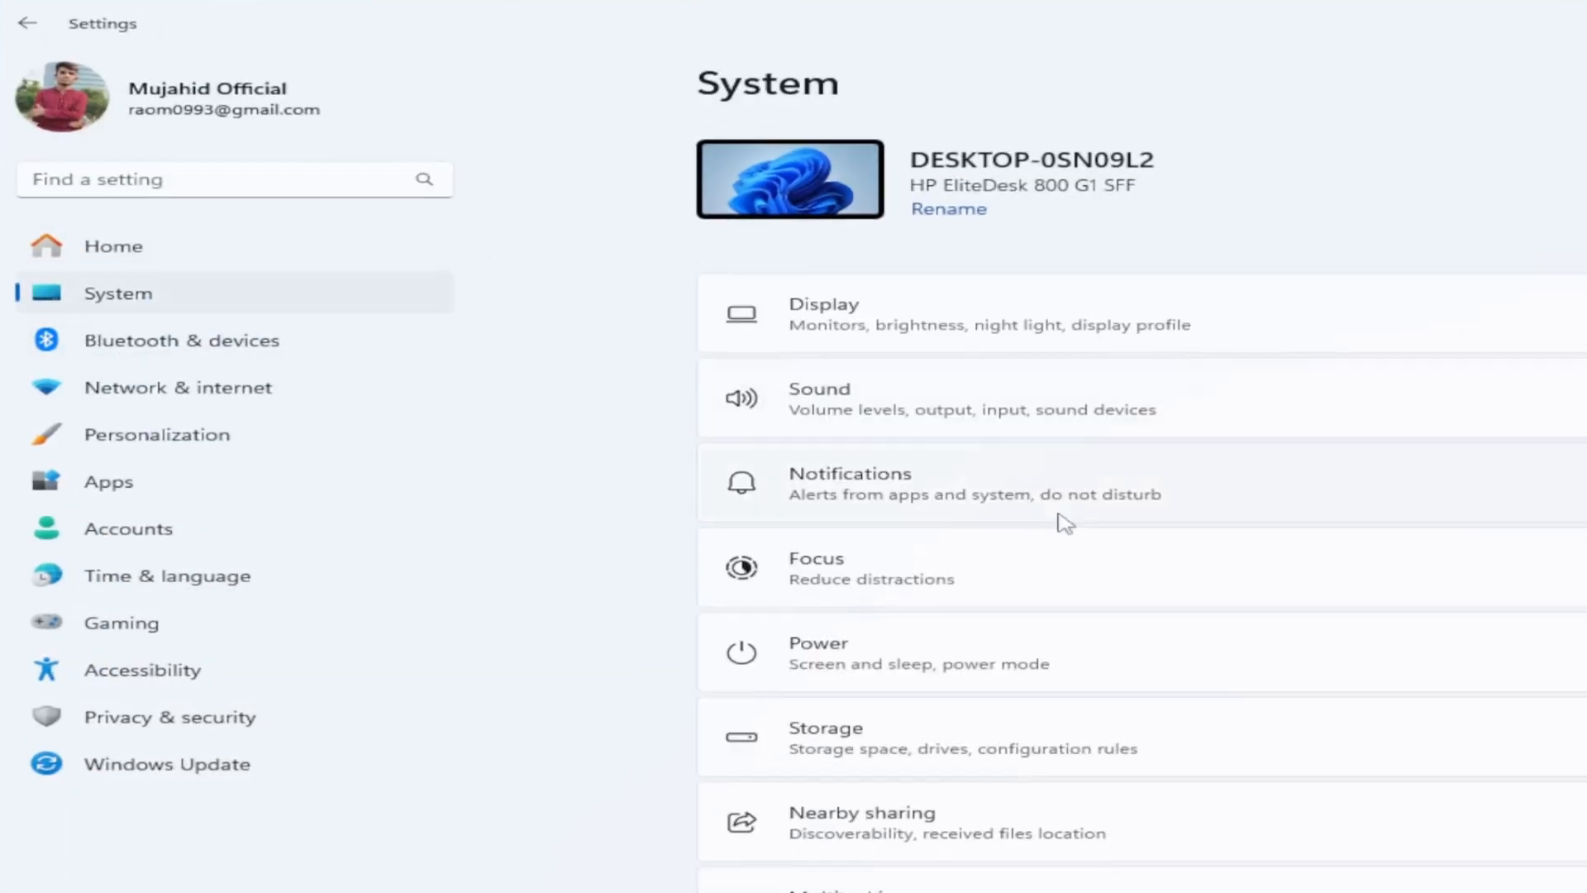
{"action": "left_click", "coordinate": [855, 315]}
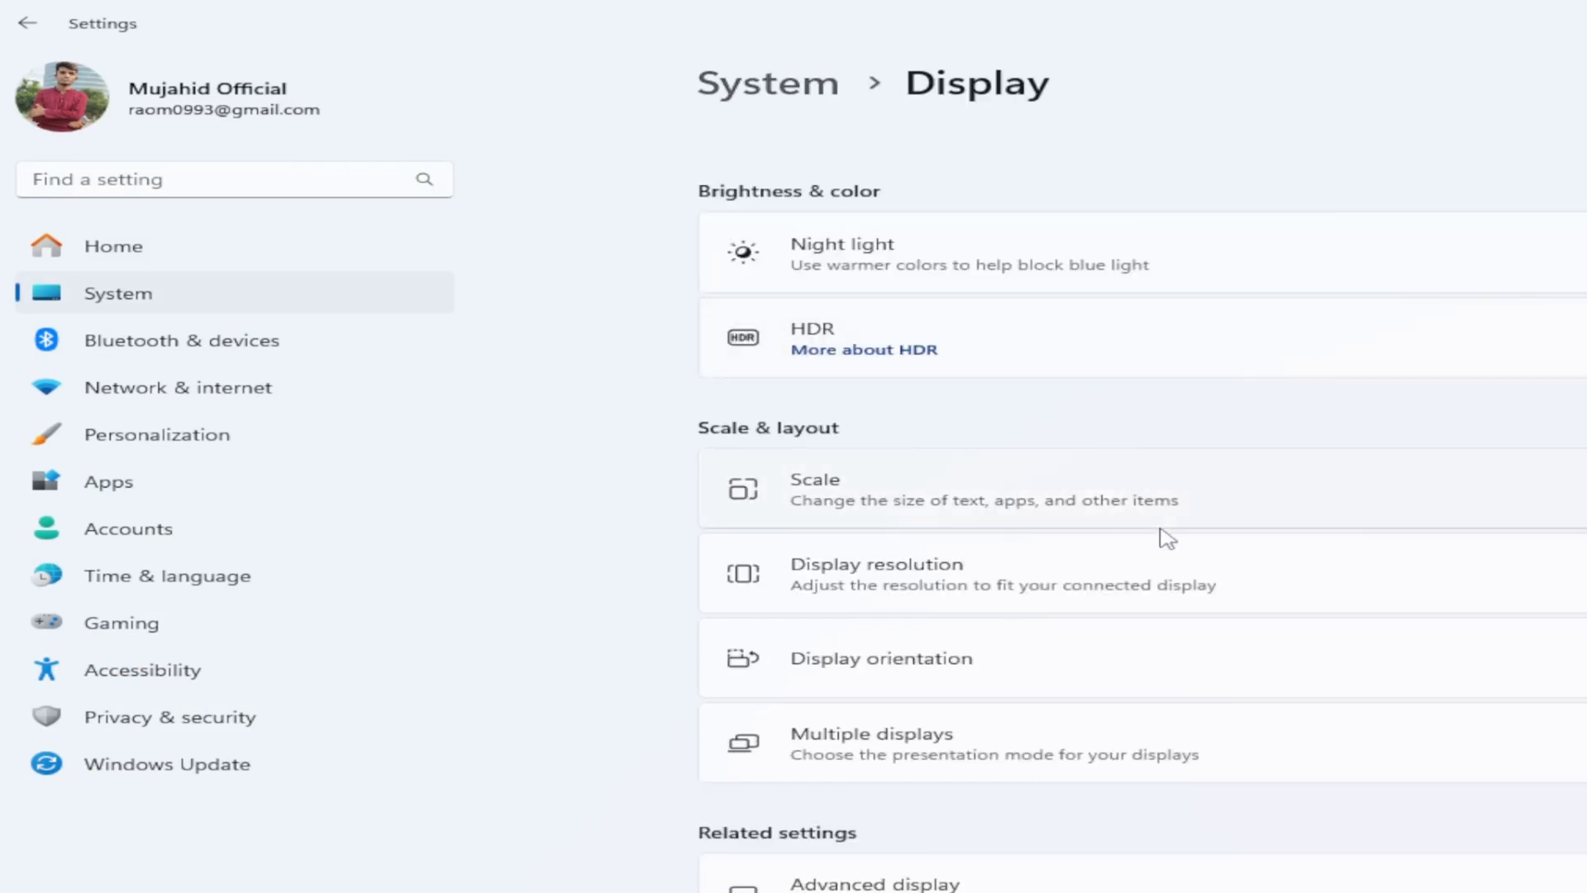
{"action": "mouse_move", "coordinate": [1392, 587]}
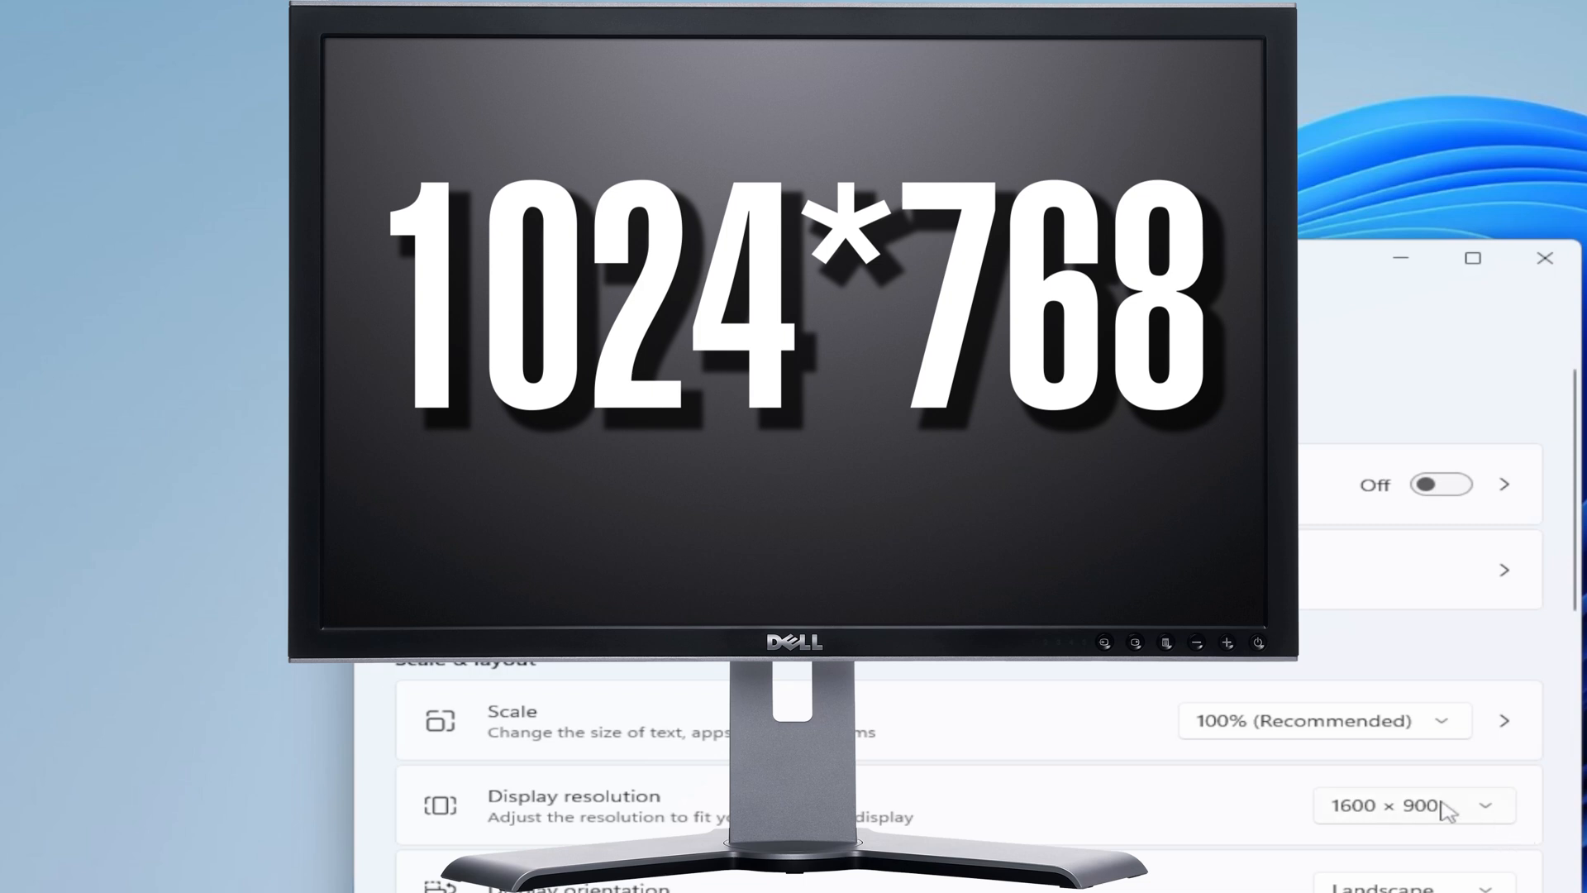
Step: Expand the Display resolution list and scroll down to the 1024 × 768 entry
{"action": "left_click", "coordinate": [1416, 807]}
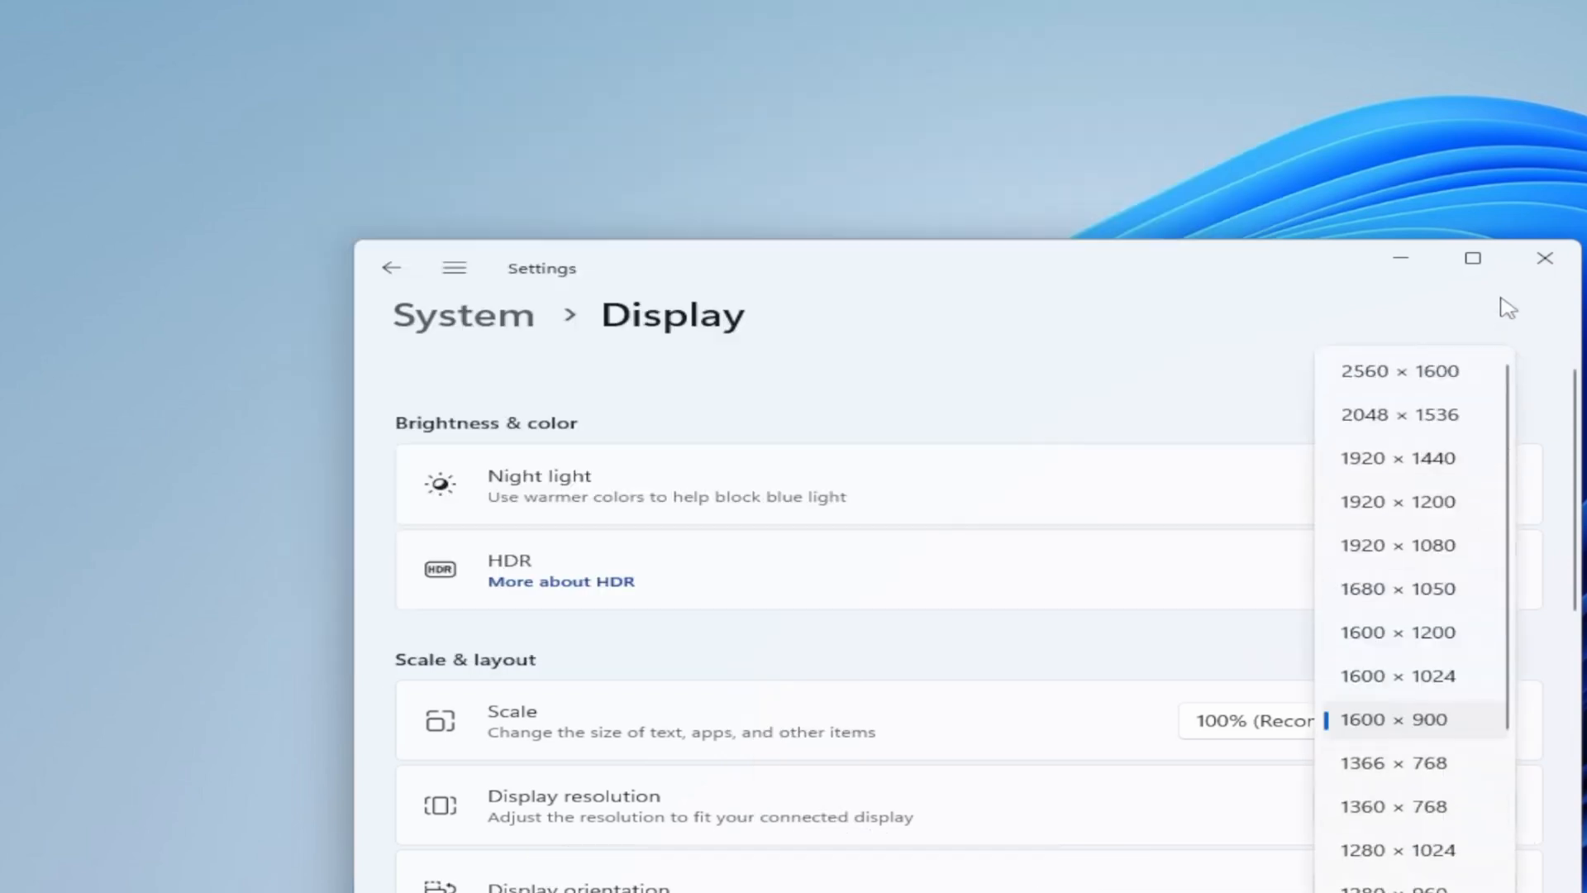
{"action": "mouse_move", "coordinate": [1374, 861]}
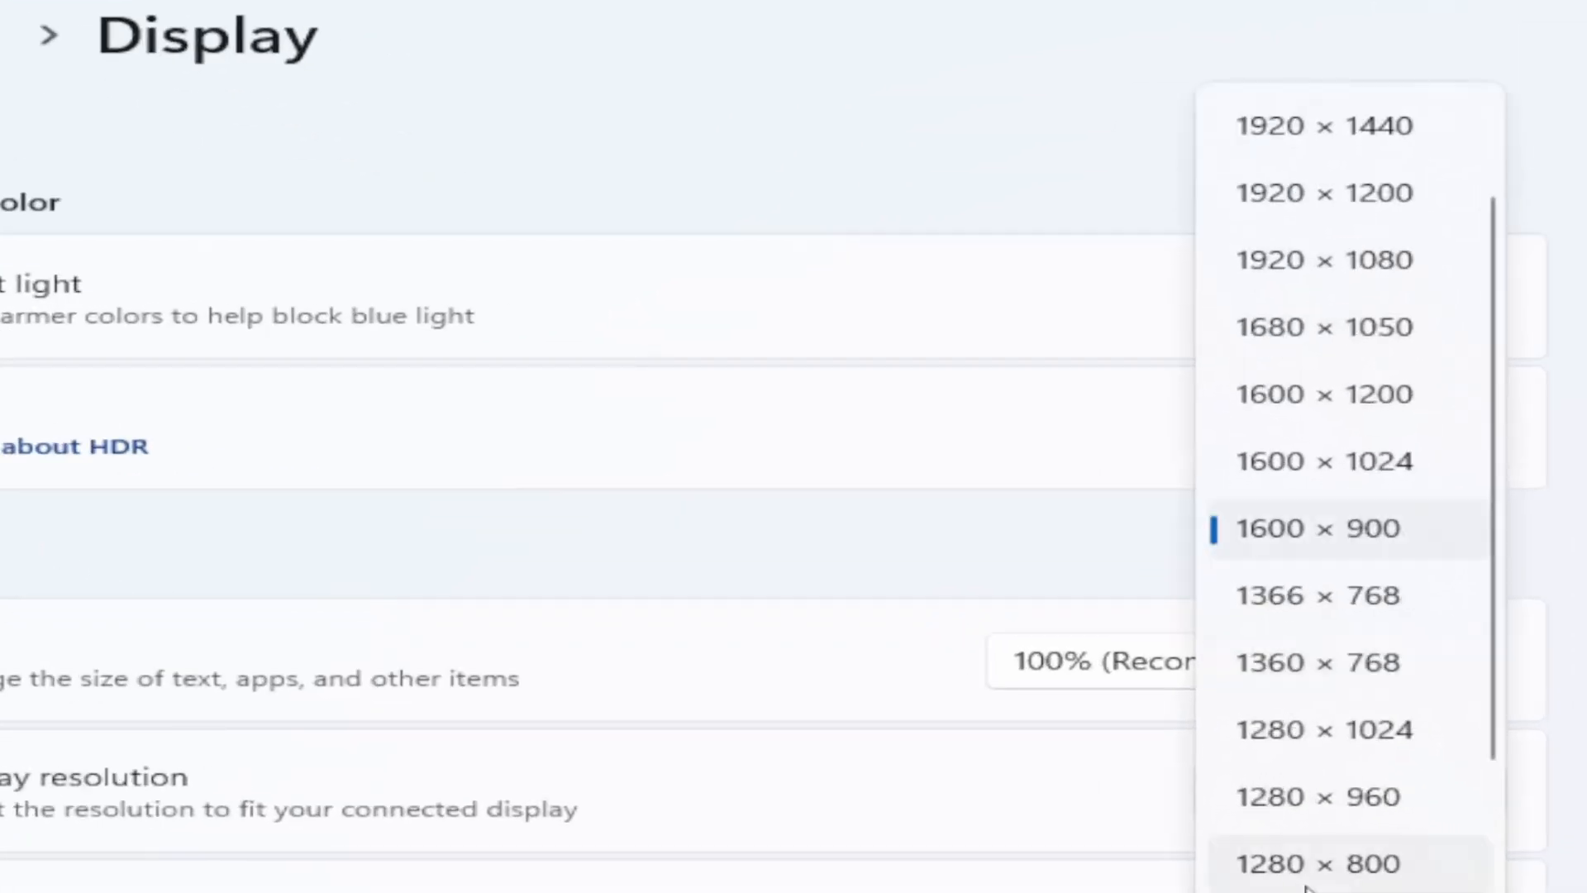
{"action": "scroll", "scroll_direction": "down", "scroll_amount": 3}
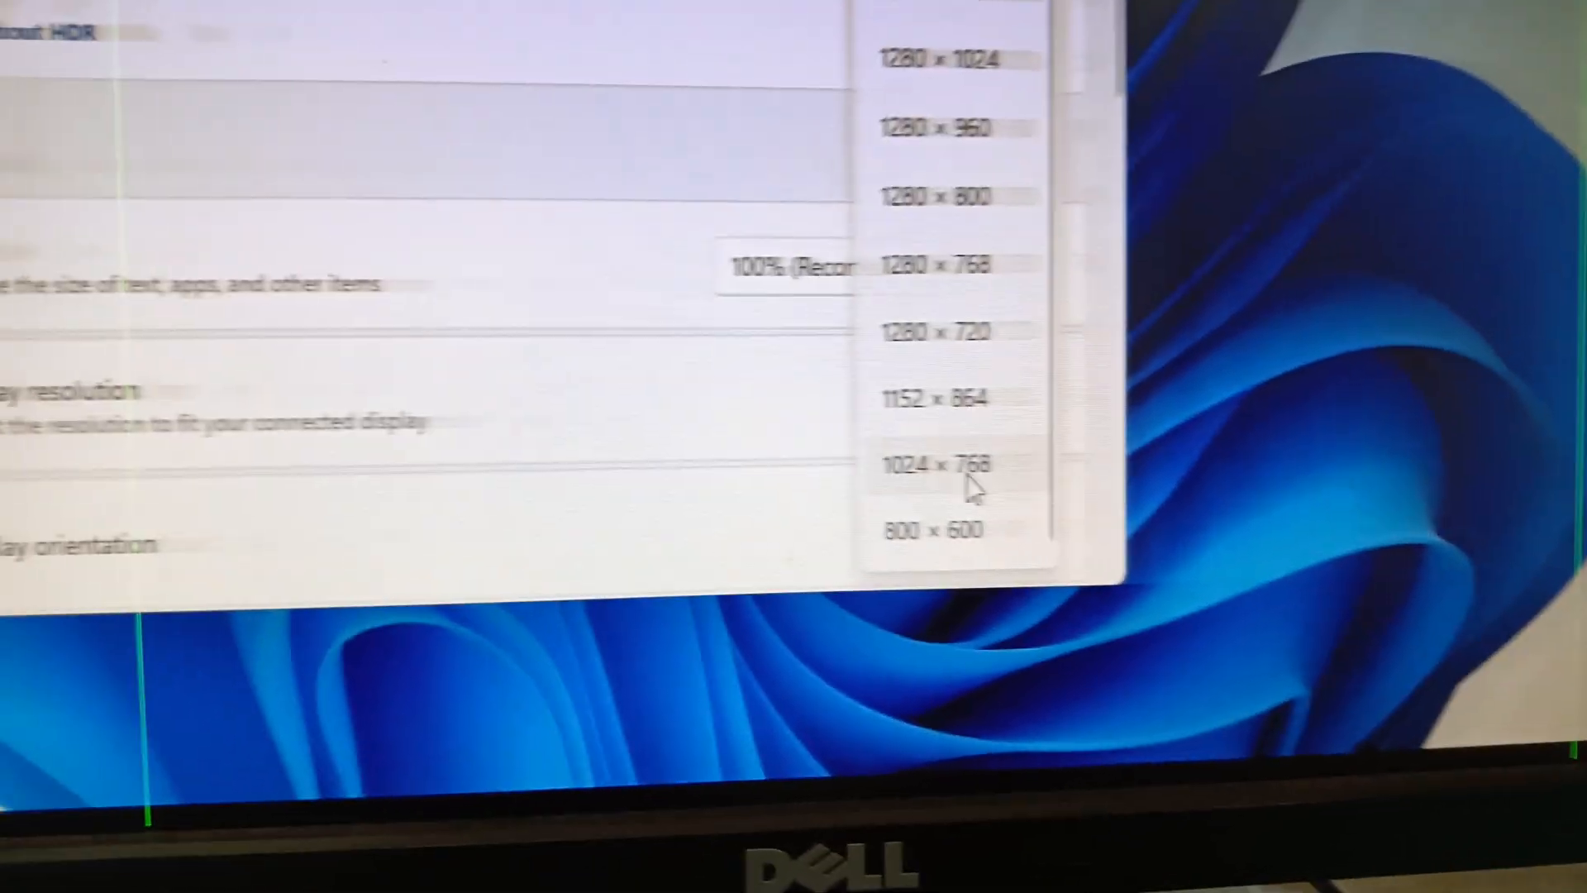
Step: Set the display resolution to 1024 × 768, bringing up the keep-settings confirmation
{"action": "left_click", "coordinate": [950, 465]}
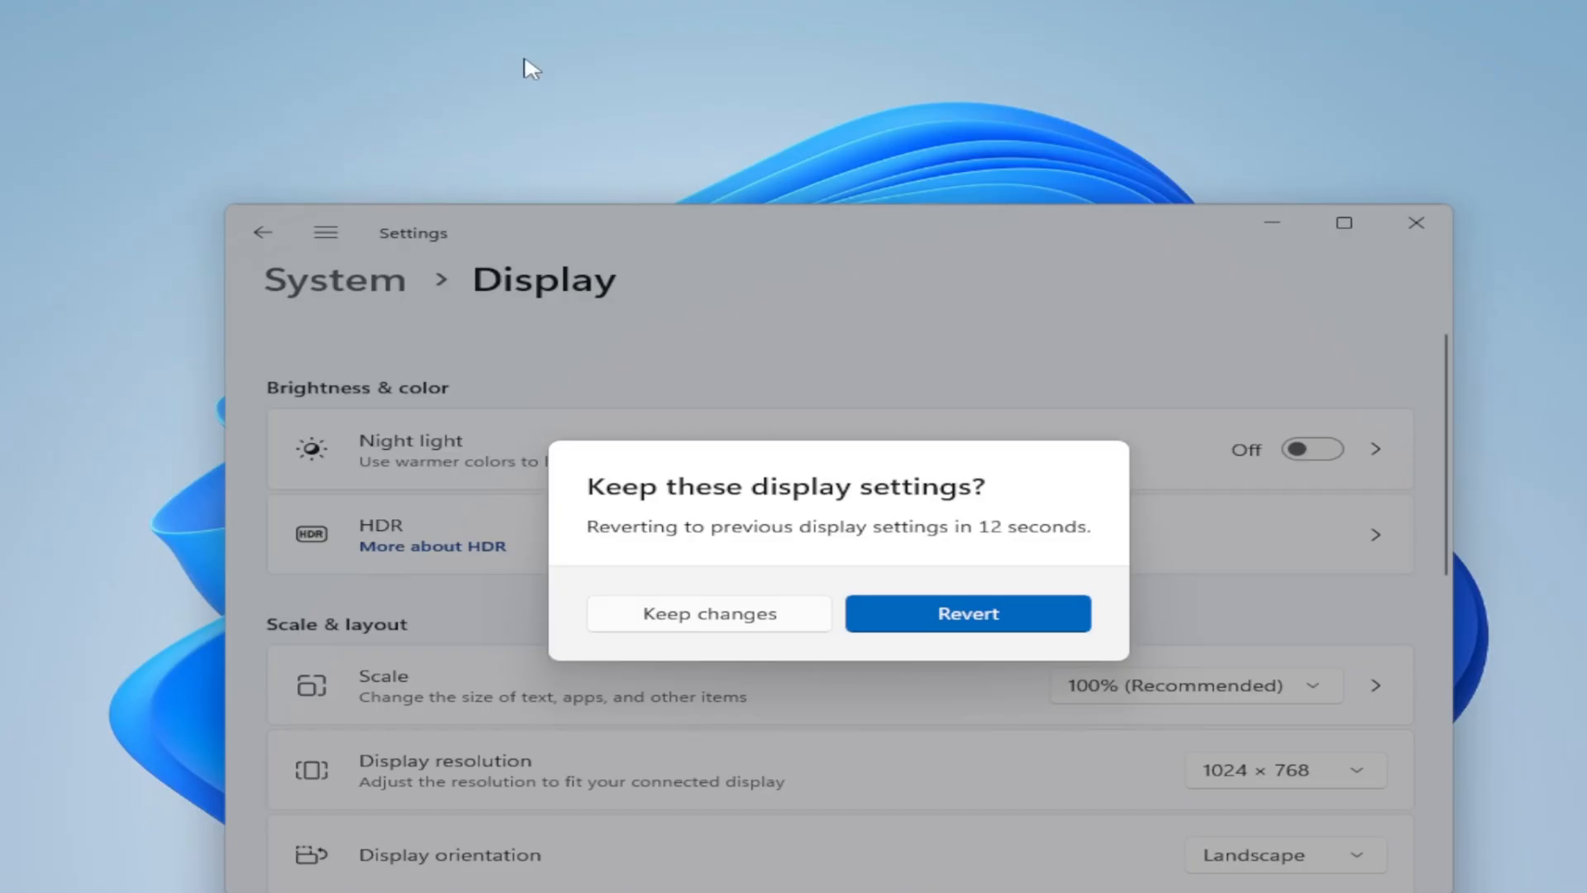
{"action": "mouse_move", "coordinate": [675, 625]}
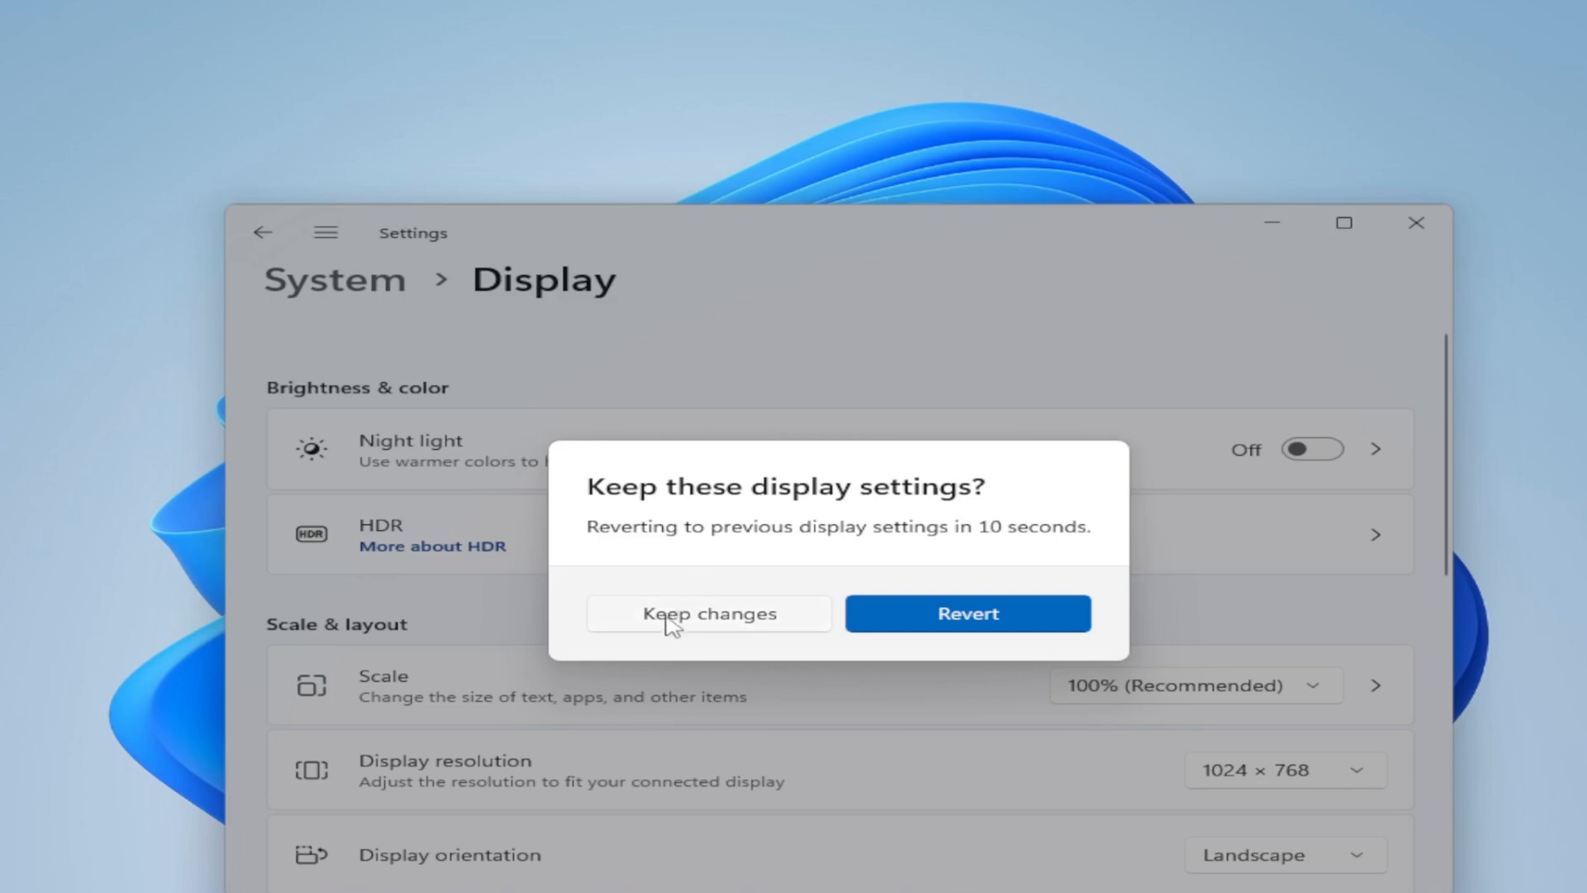